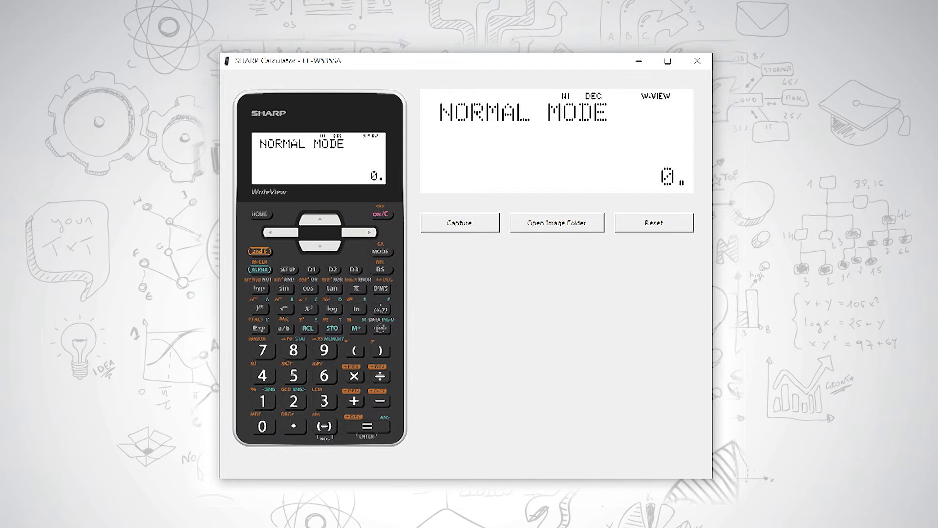
- Switch the calculator to table mode, then back to normal mode
click(380, 251)
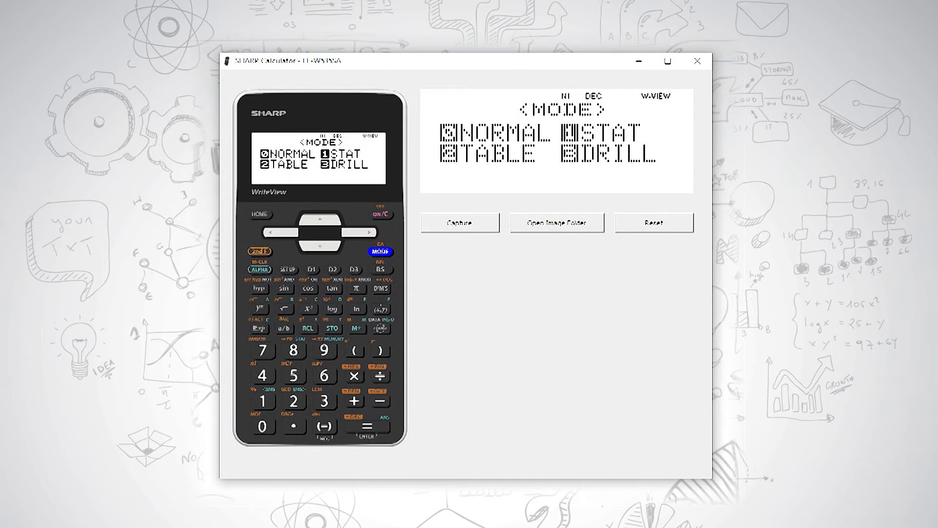
click(293, 401)
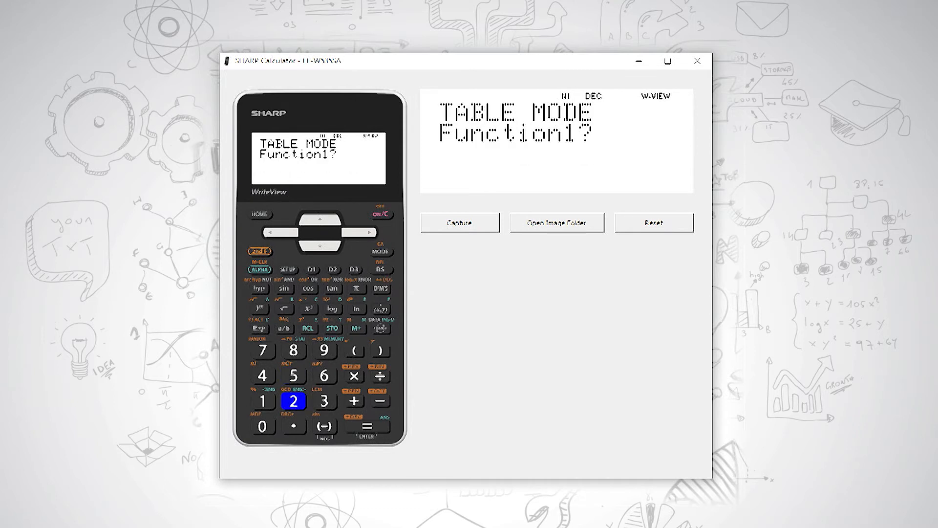
click(261, 214)
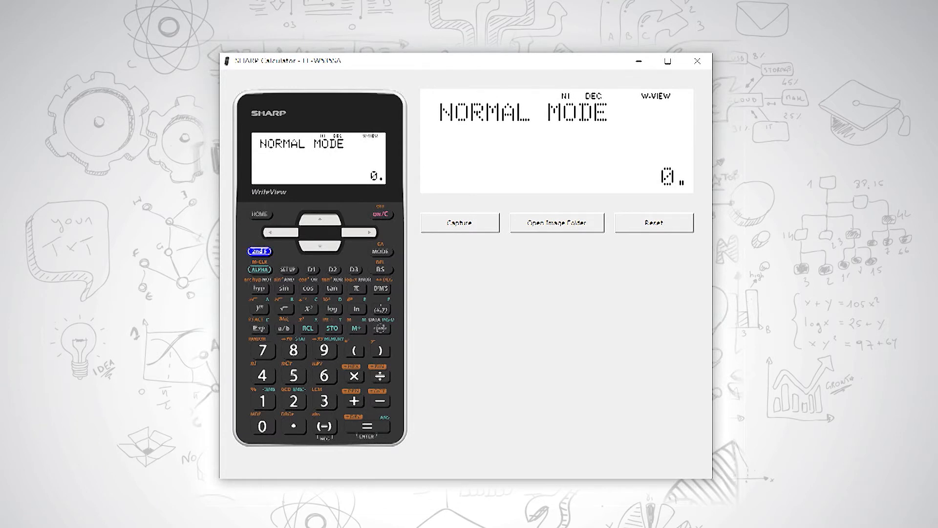
- Turn the calculator off with 2ndF and back on
click(261, 251)
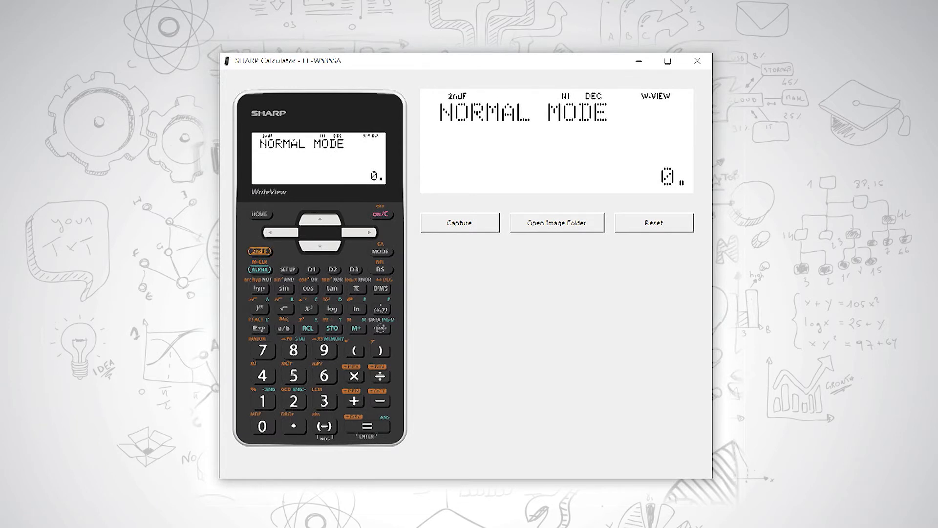
click(381, 214)
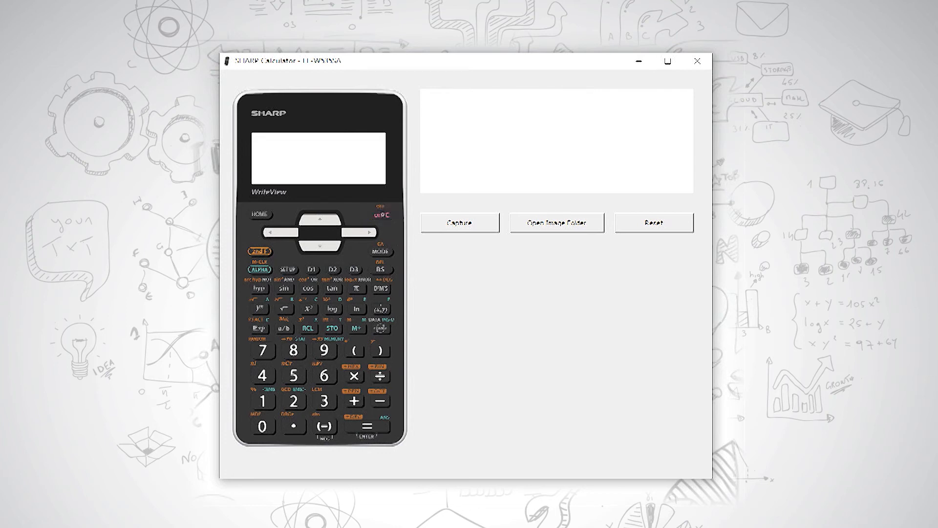
click(379, 214)
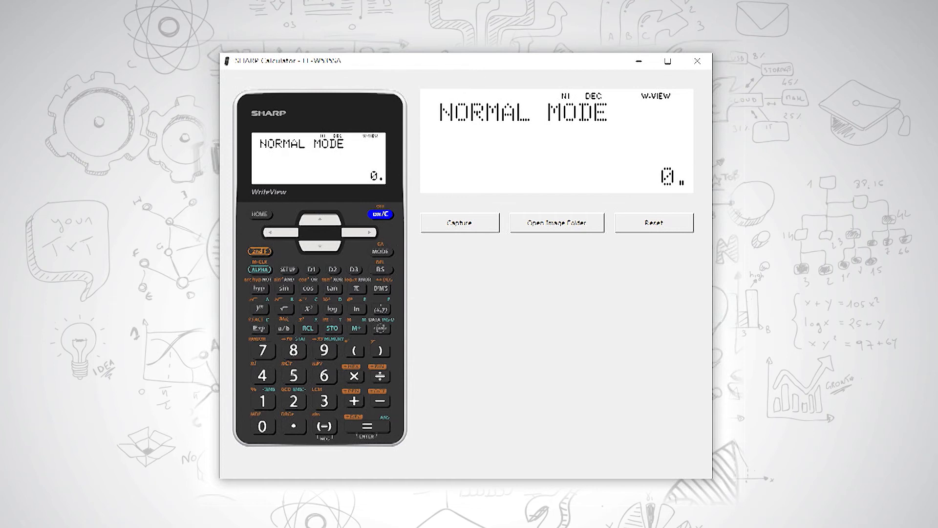
- Key in 89, deleting the extra mistyped digits with backspace
click(295, 350)
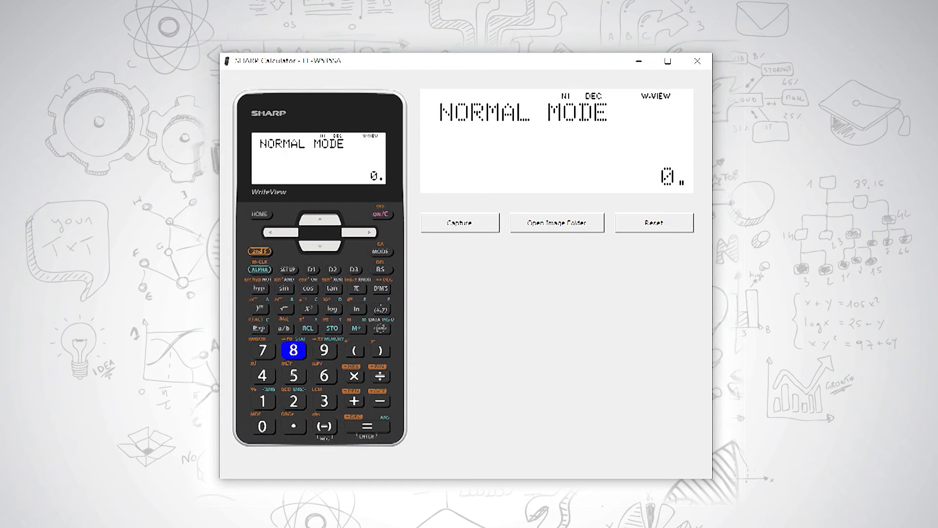
click(322, 350)
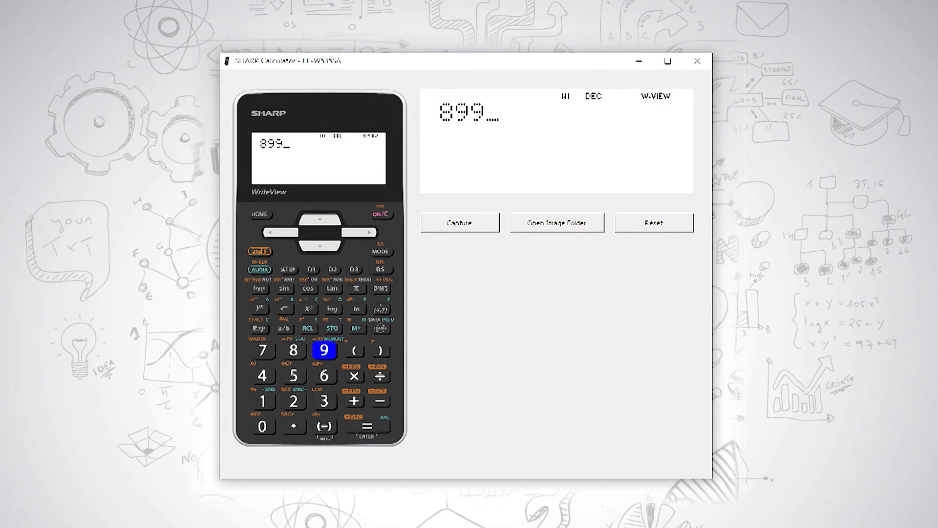
click(380, 269)
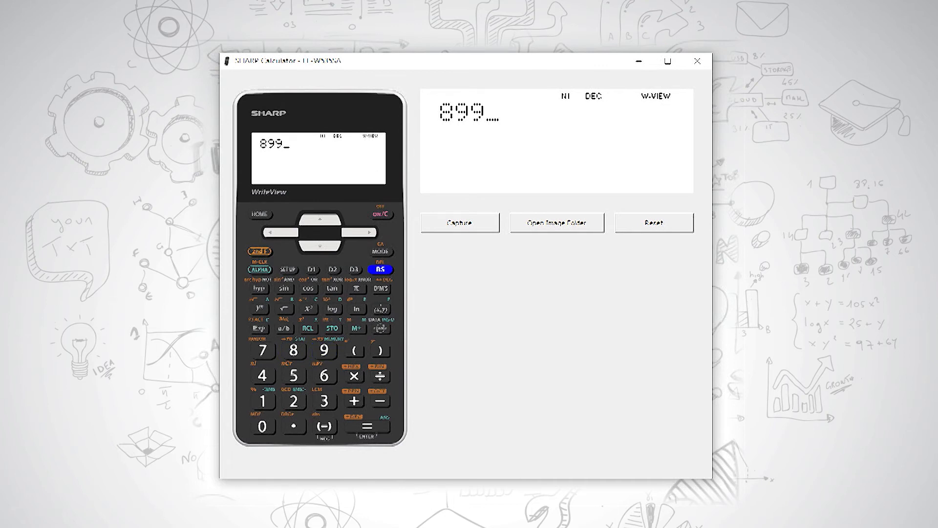
click(380, 269)
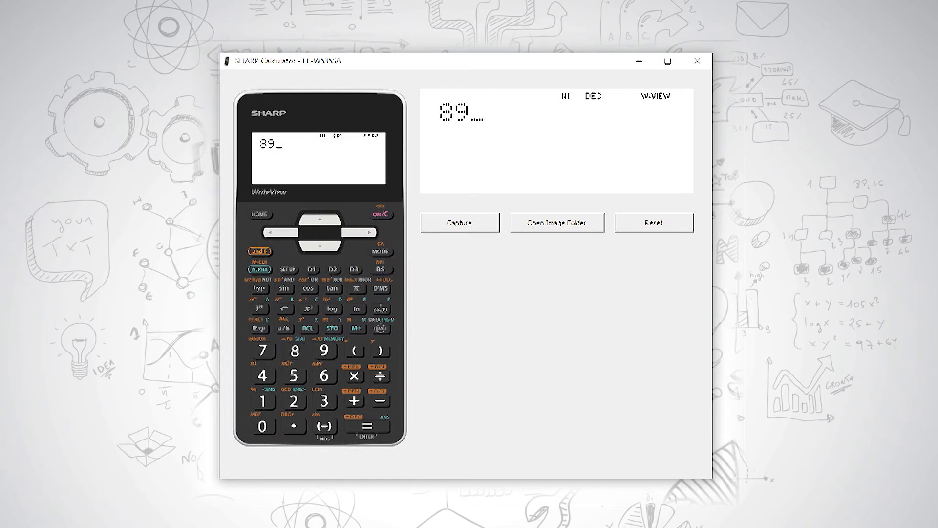
click(292, 349)
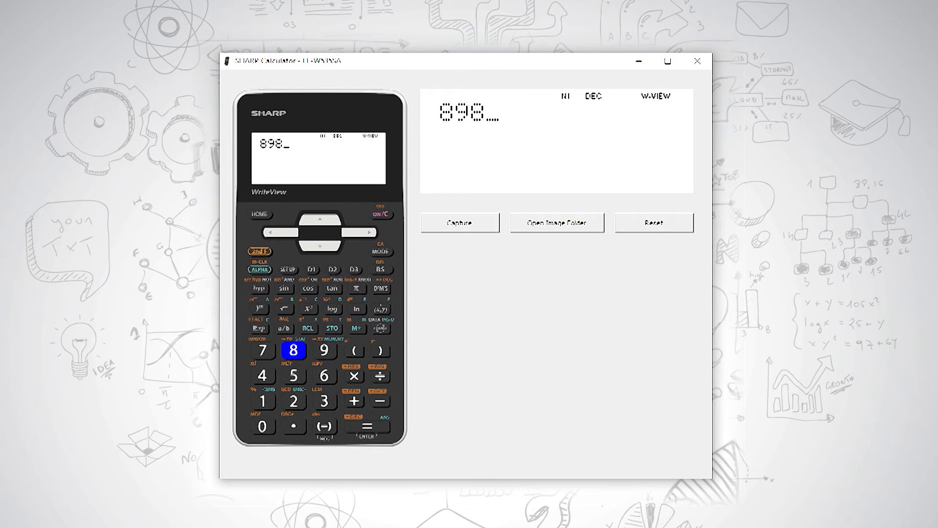
click(367, 426)
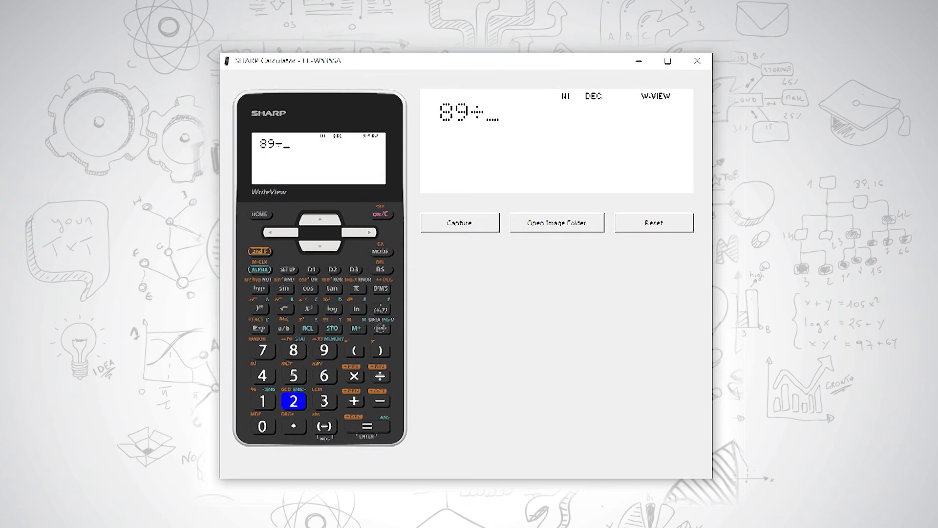
- Compute 89÷5 and change the answer format to the mixed number 17 4/5
click(293, 375)
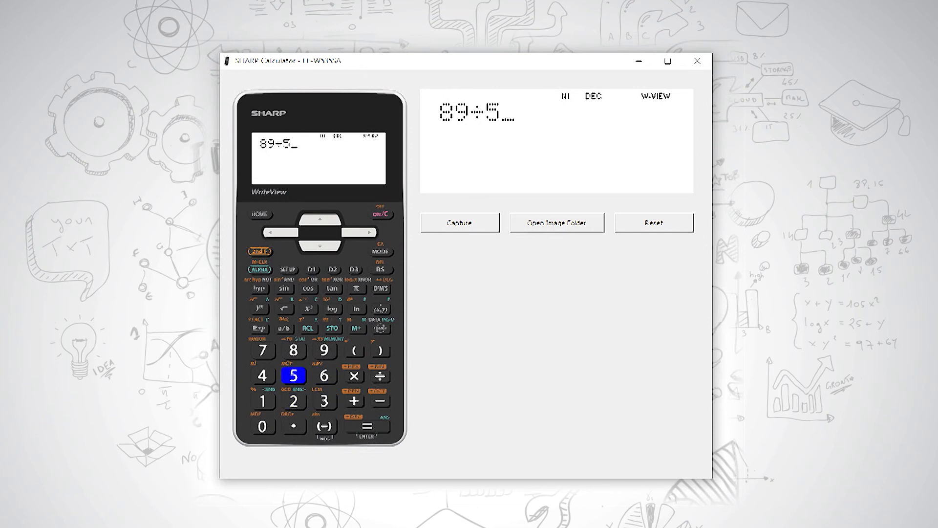
click(366, 426)
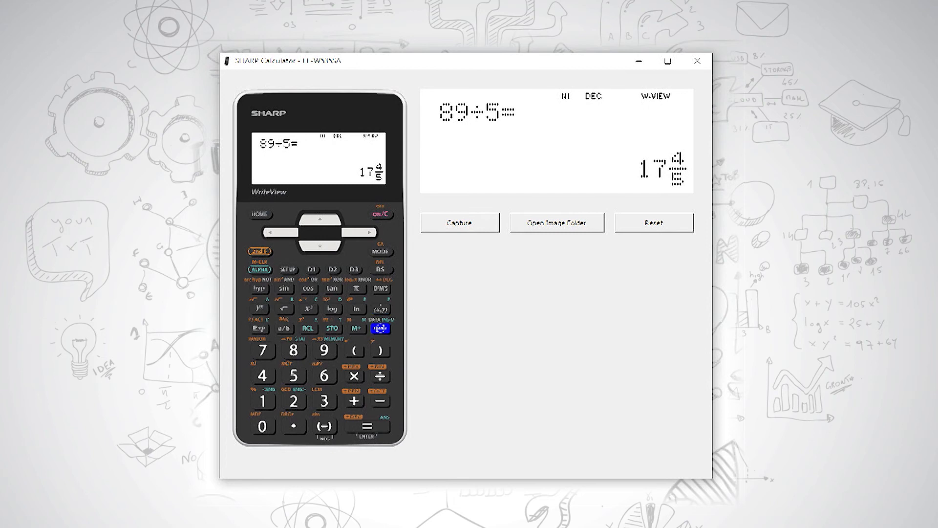
click(378, 328)
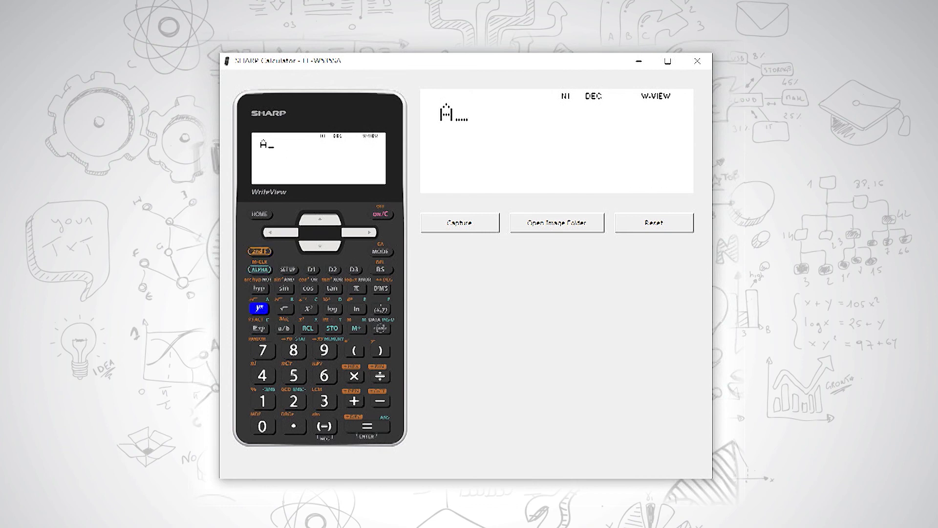
- Recall memory variable A, which shows 0, and begin another ALPHA entry
click(371, 426)
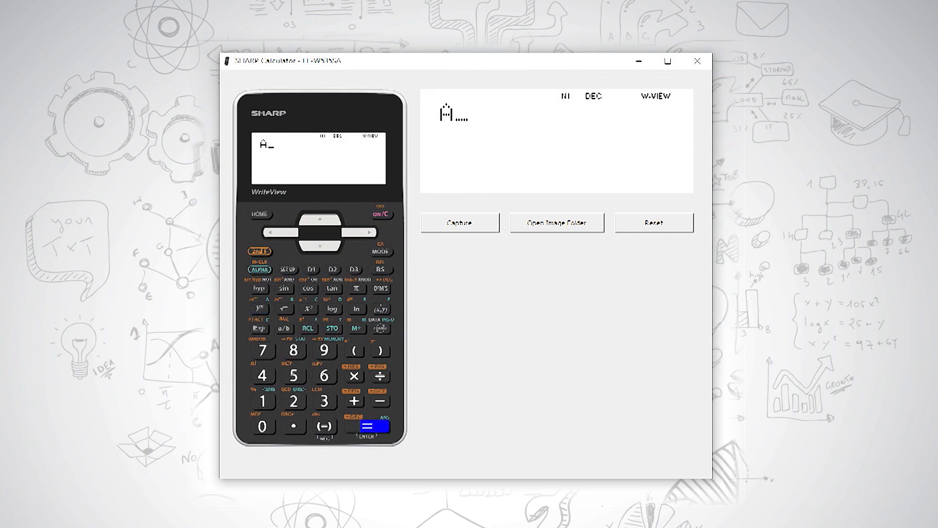
click(368, 426)
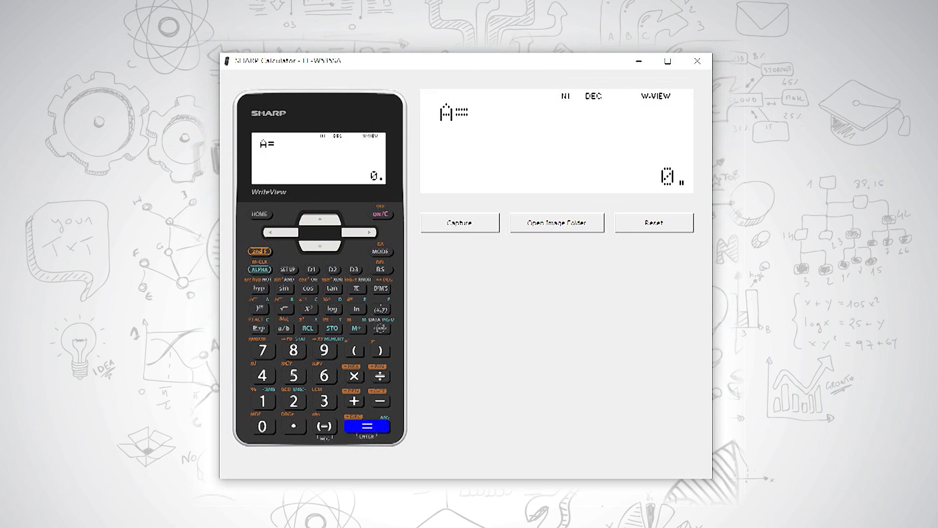
click(325, 350)
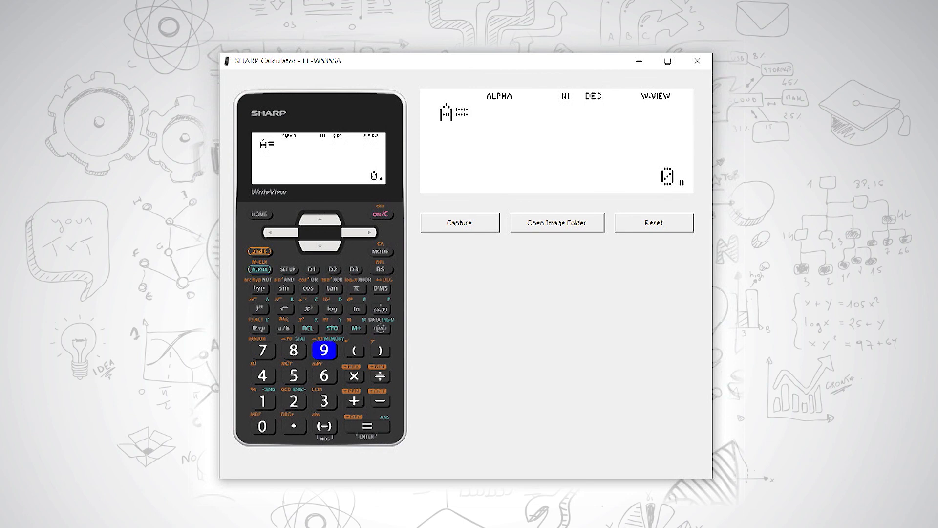